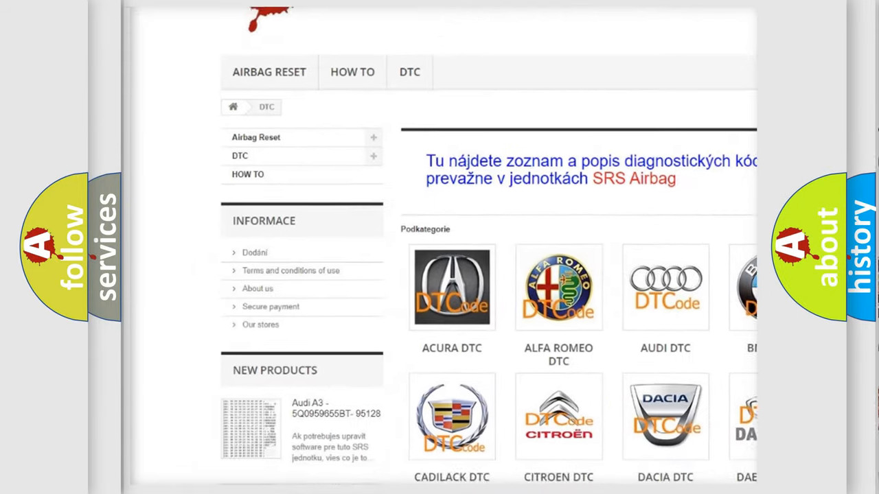
pyautogui.scroll(-3)
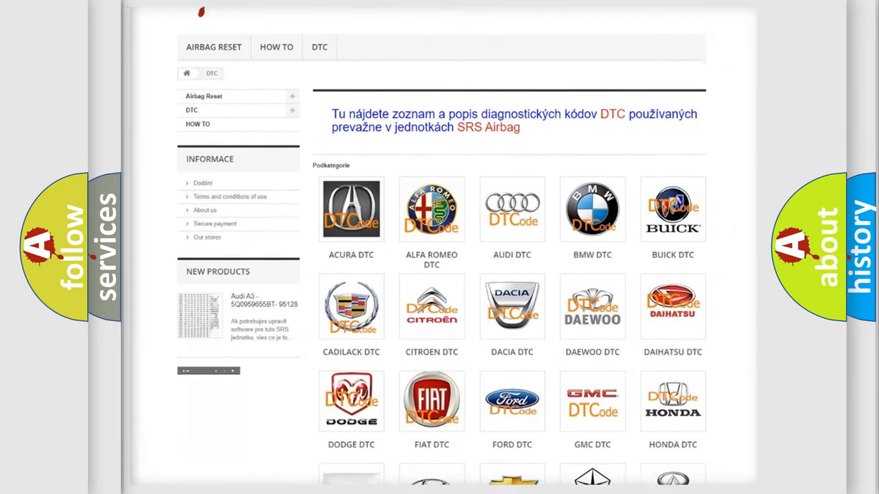
pyautogui.scroll(-3)
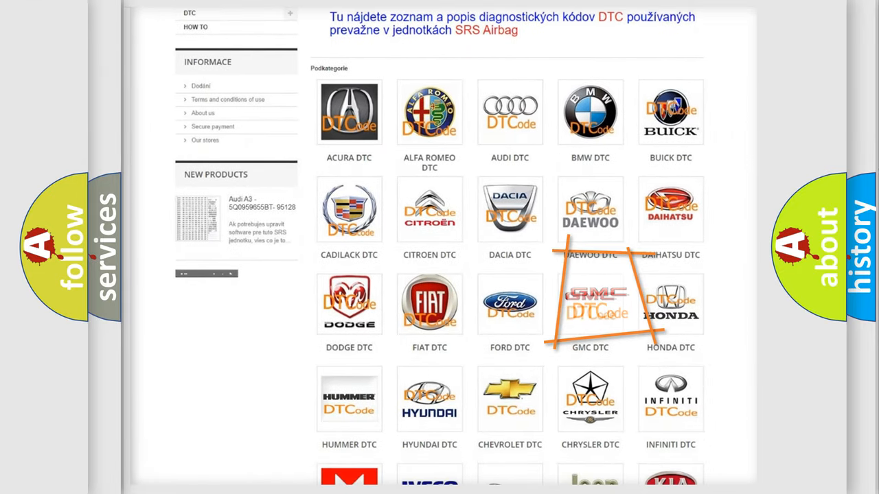